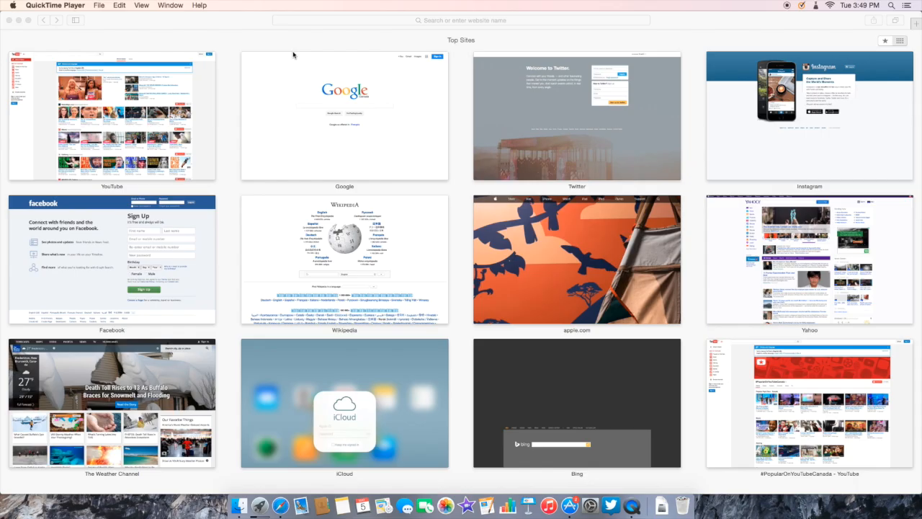
mouse_move(301, 18)
type("fli")
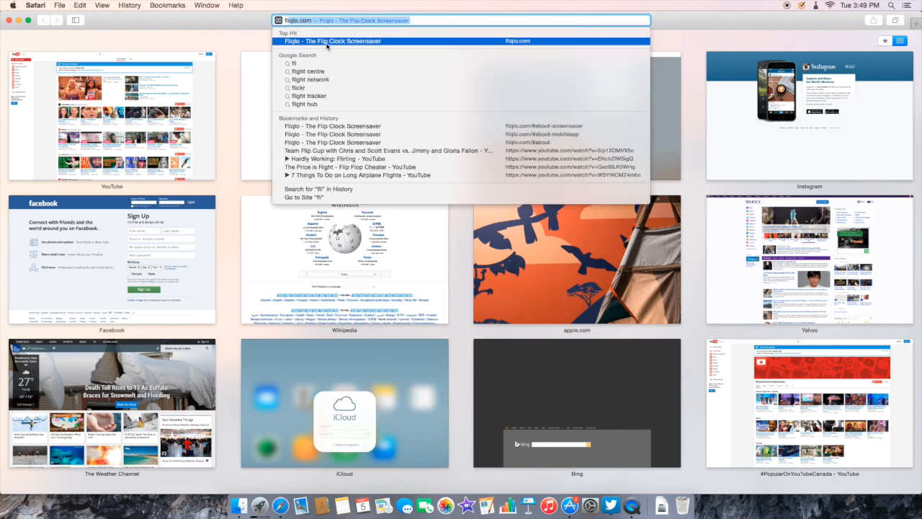
Step: Open the 'Fliqlo - The Flip Clock Screensaver' top hit from Safari's search
left_click(332, 42)
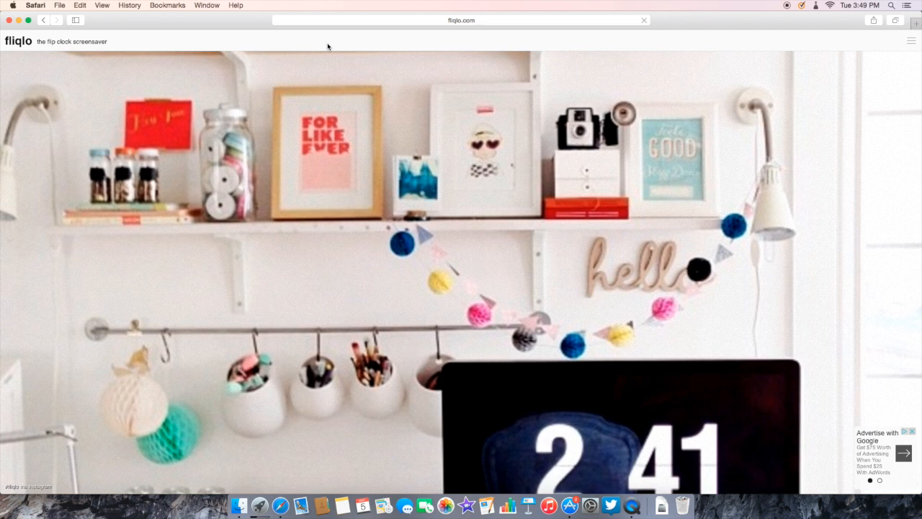
mouse_move(388, 147)
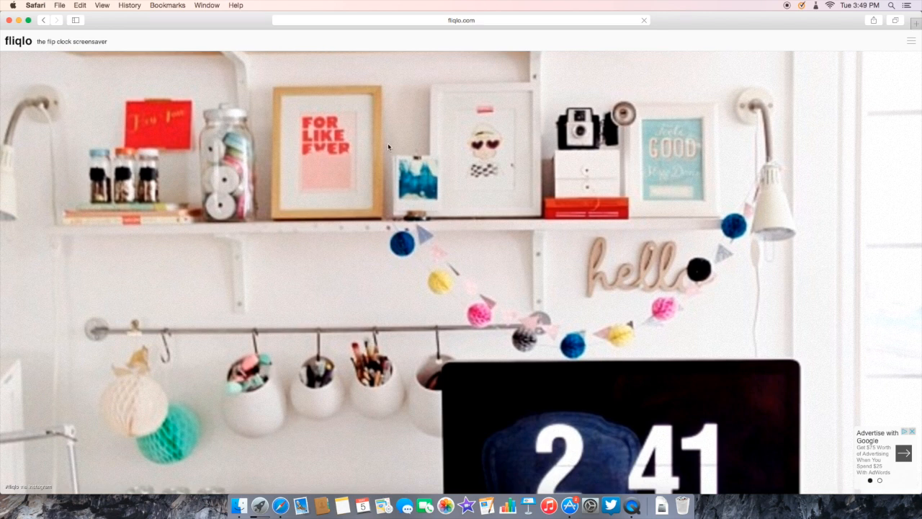
mouse_move(395, 106)
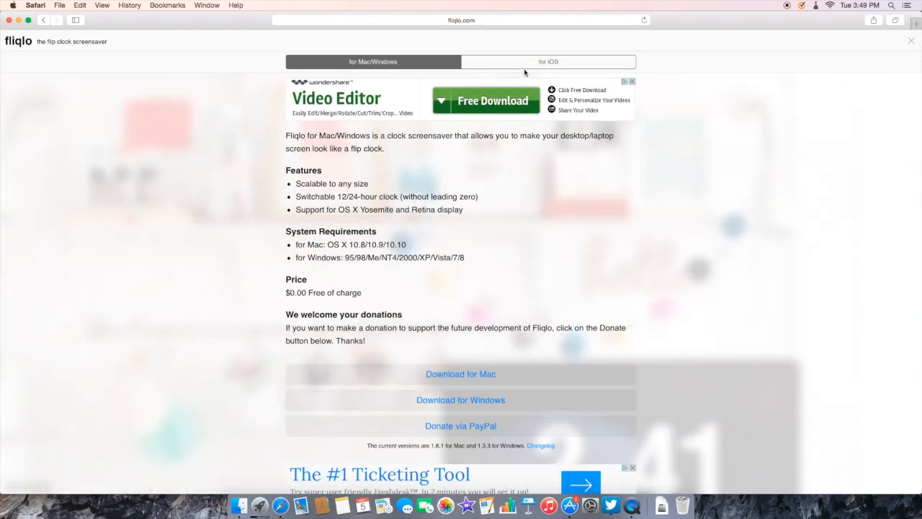
Step: Compare the 'for iOS' page, return to 'for Mac/Windows', and scroll to the download options
left_click(548, 61)
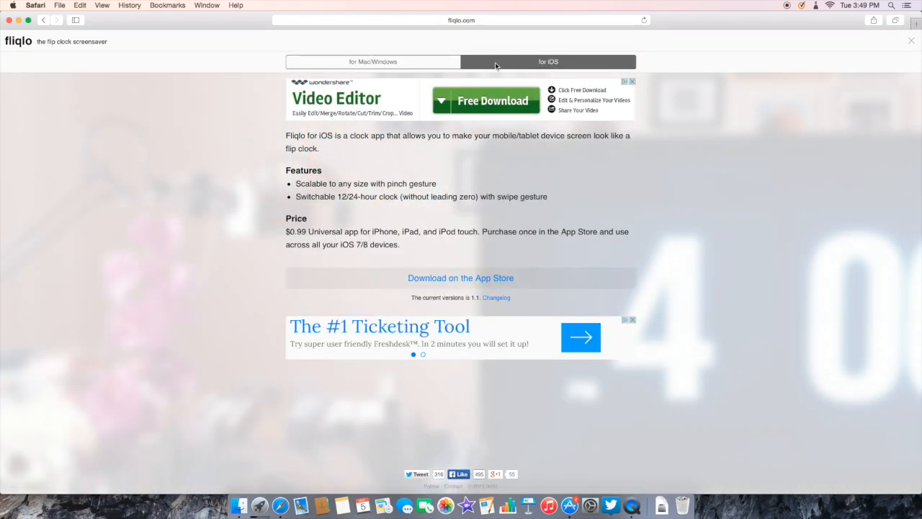
left_click(373, 62)
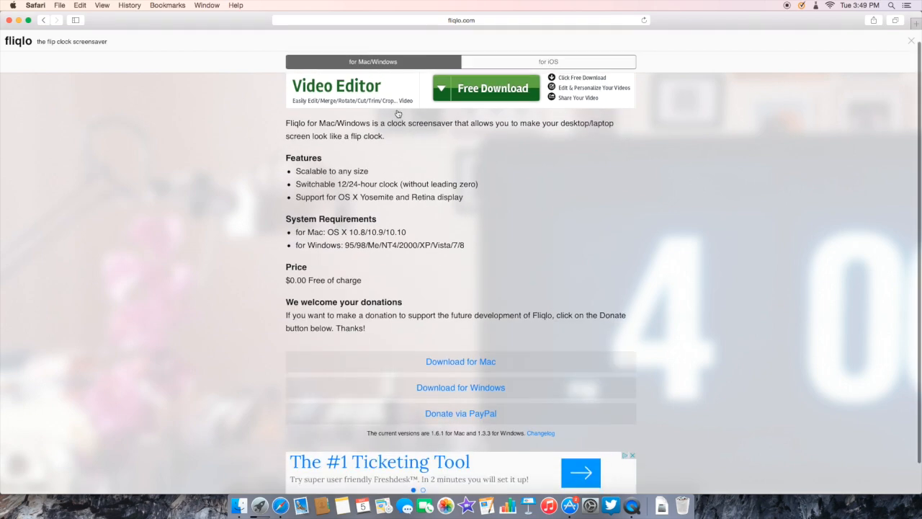
scroll("down", 3)
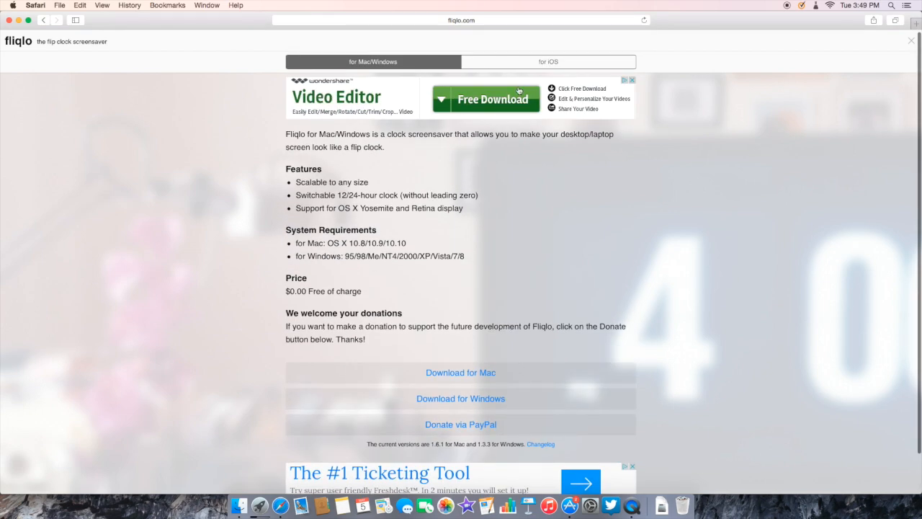
scroll("down", 3)
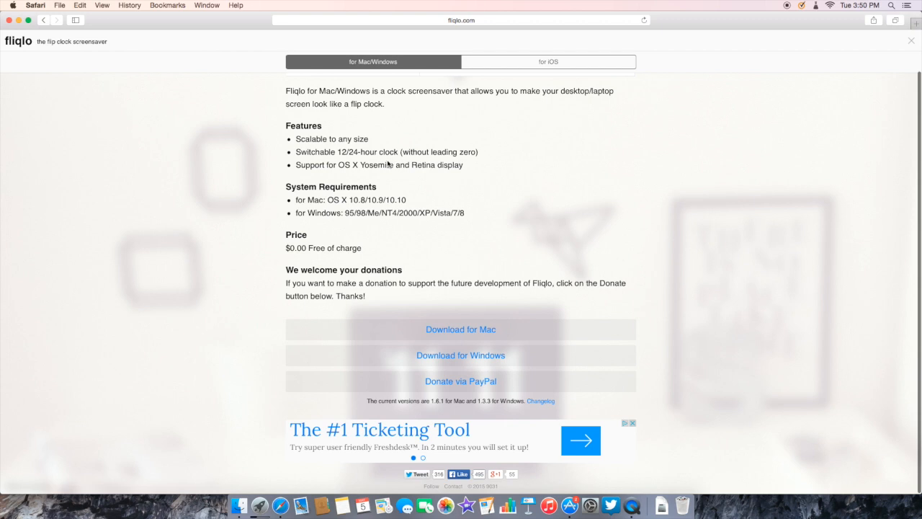
mouse_move(389, 163)
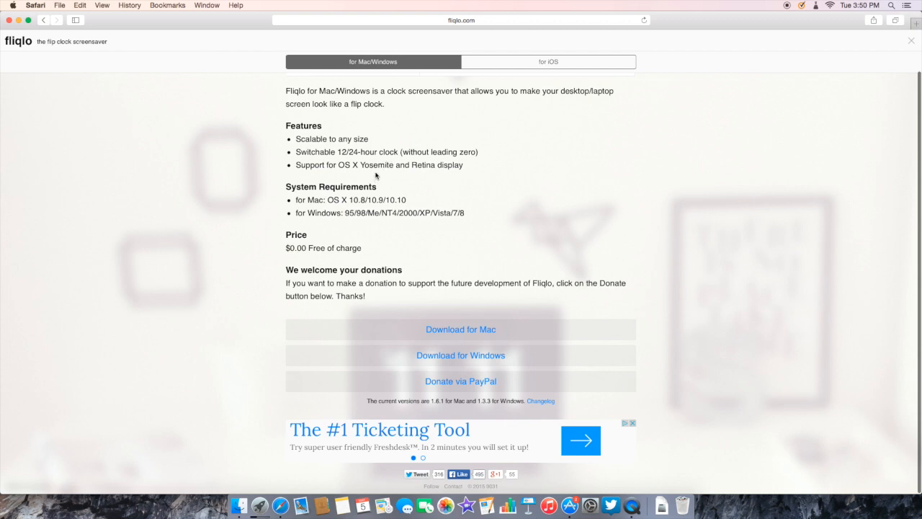
mouse_move(333, 206)
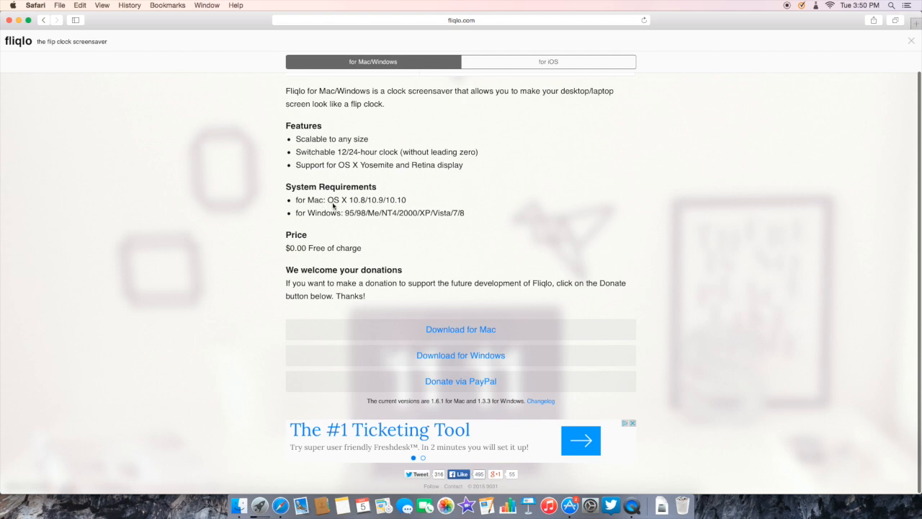
mouse_move(370, 209)
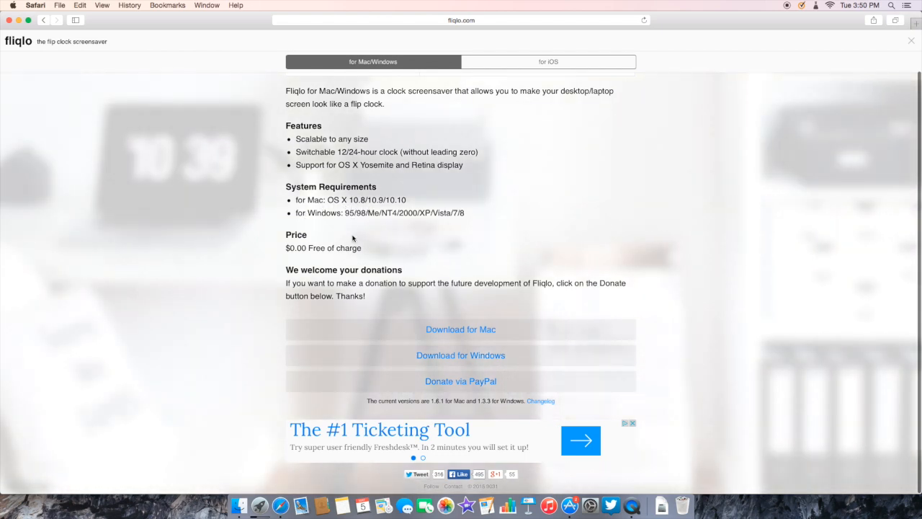
mouse_move(331, 276)
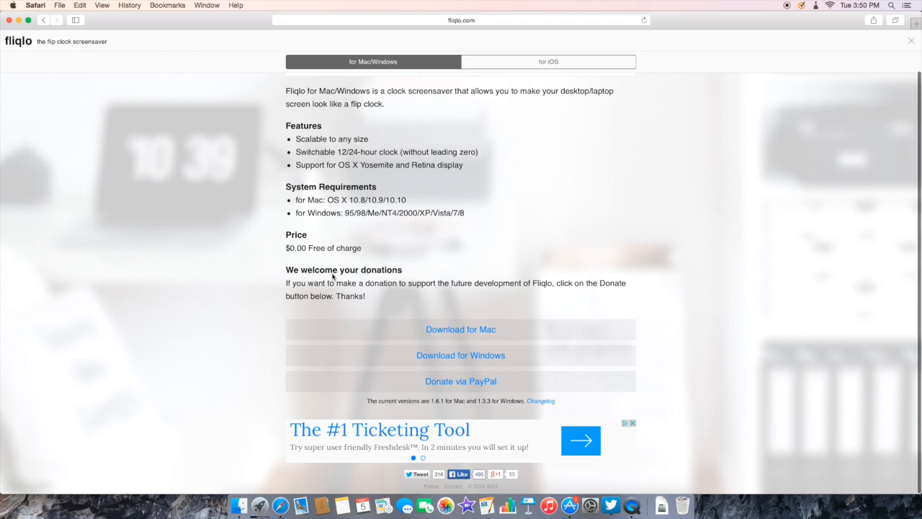
mouse_move(447, 330)
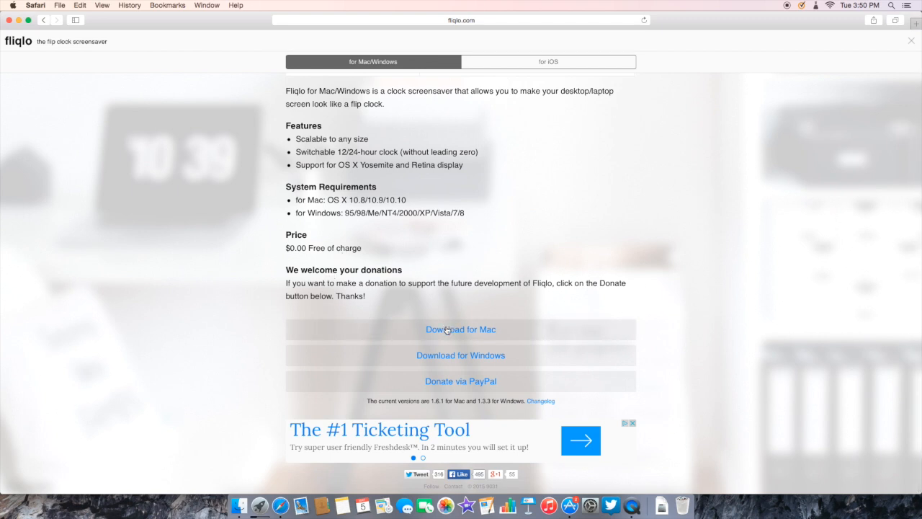
mouse_move(437, 387)
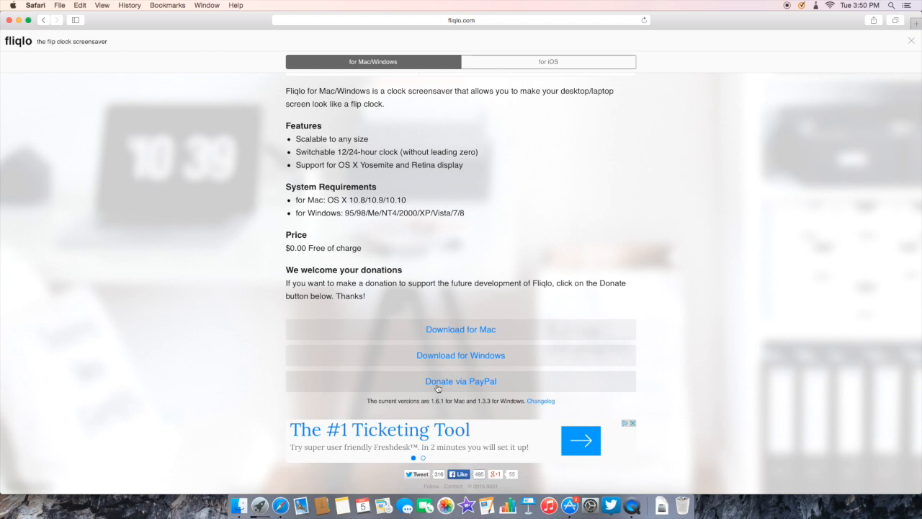
mouse_move(425, 341)
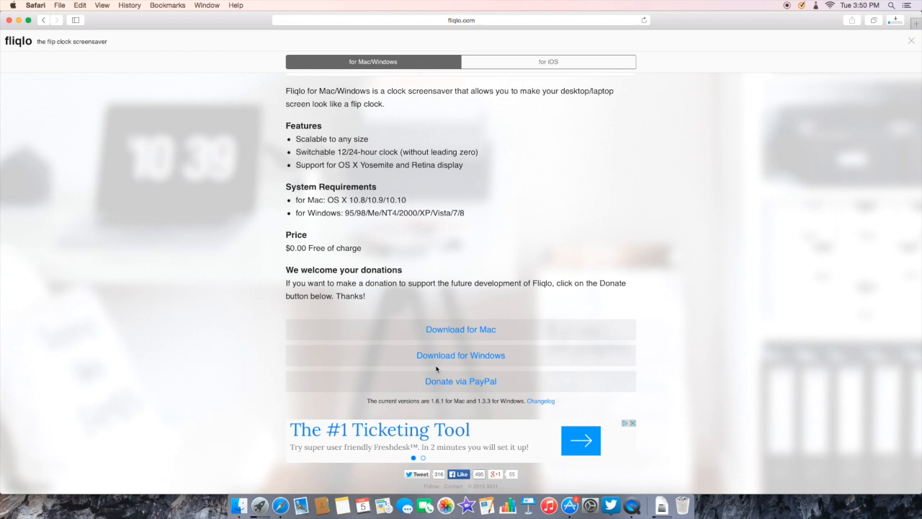
Step: Open the downloaded Fliqlo 1.6.1 disk image from Safari's Downloads list
left_click(460, 329)
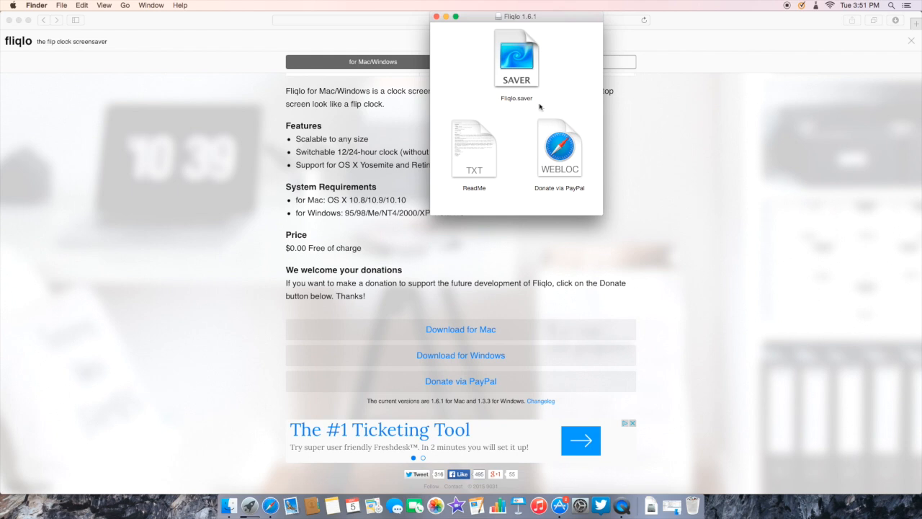
mouse_move(504, 79)
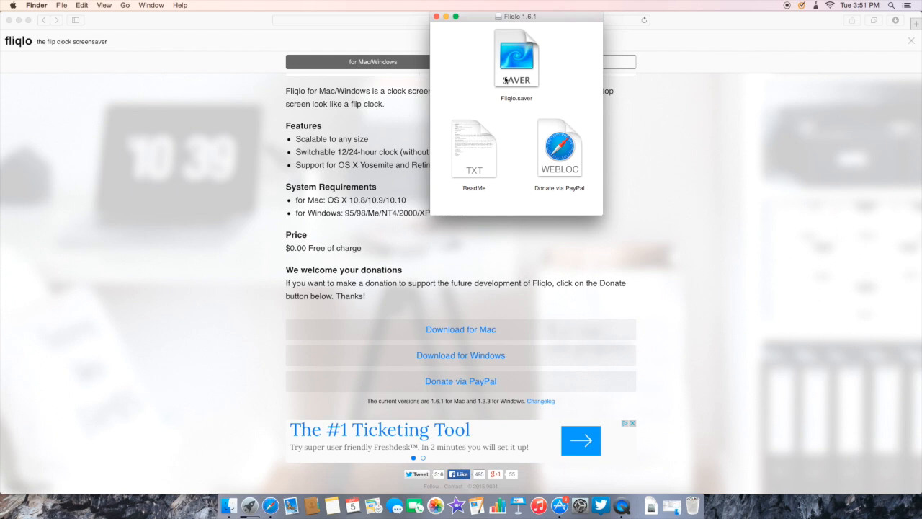
mouse_move(479, 166)
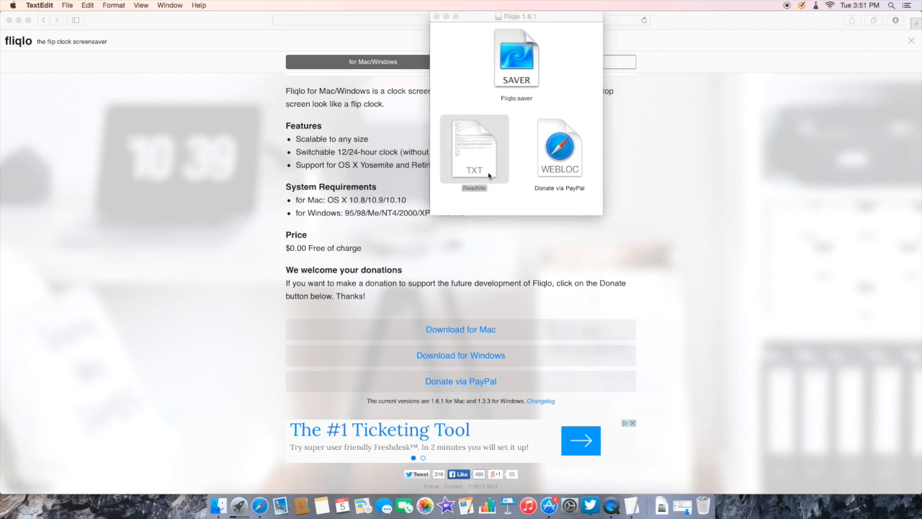
Step: Open the Fliqlo ReadMe in TextEdit and scroll through its install instructions
double_click(474, 147)
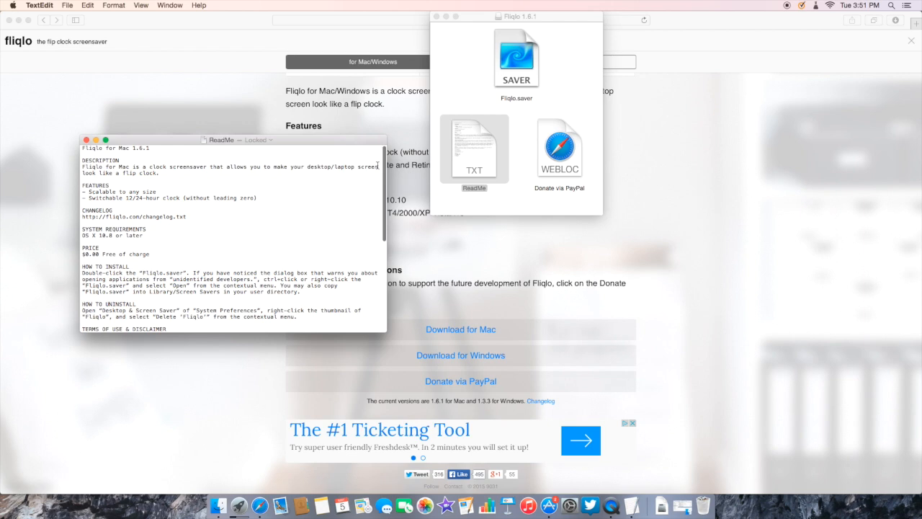
scroll("down", 3)
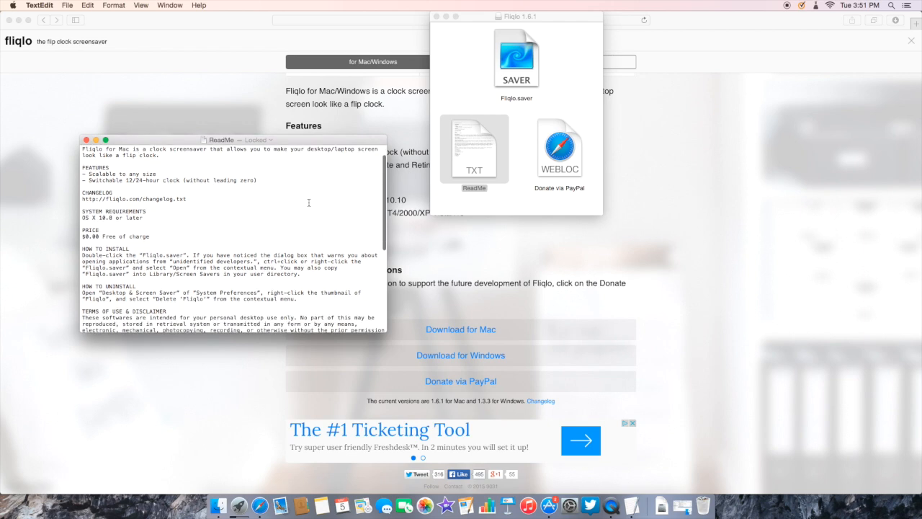
scroll("down", 3)
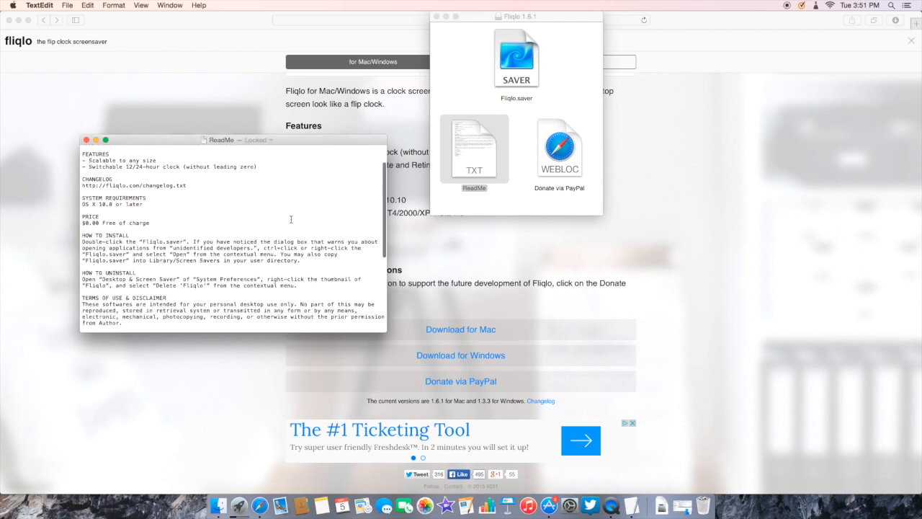
scroll("down", 3)
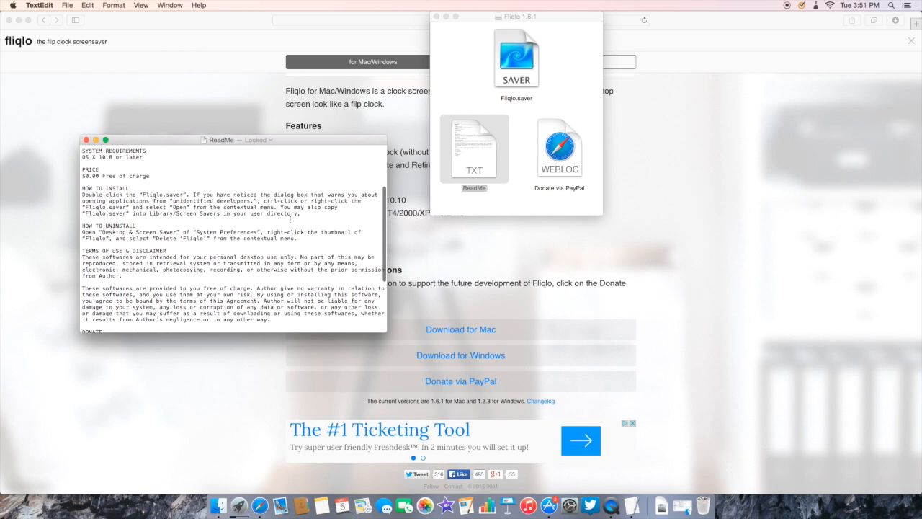
scroll("down", 3)
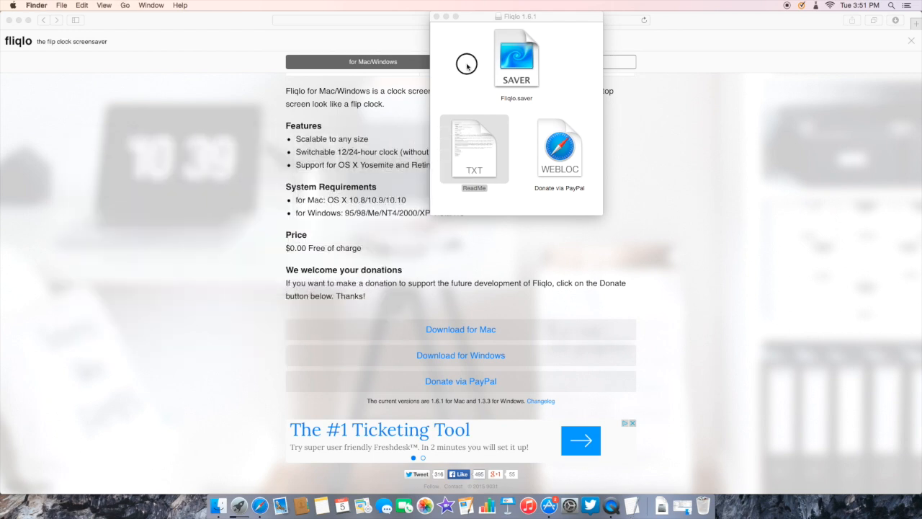
Step: Open Fliqlo.saver twice, dismissing the unidentified-developer warning each time
double_click(516, 57)
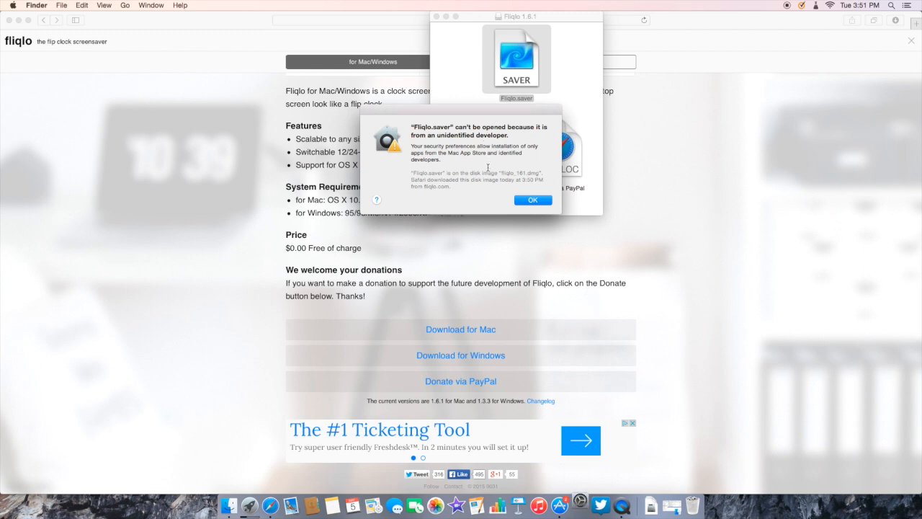
left_click(533, 199)
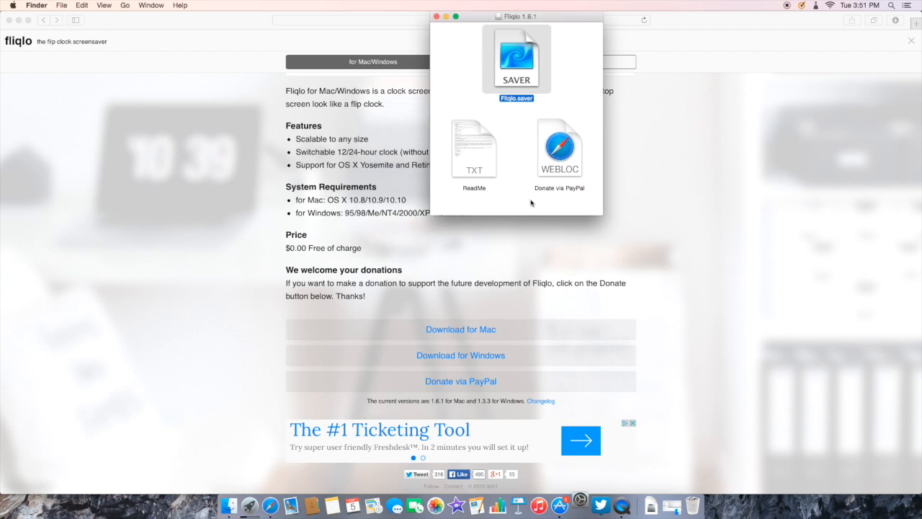
mouse_move(512, 128)
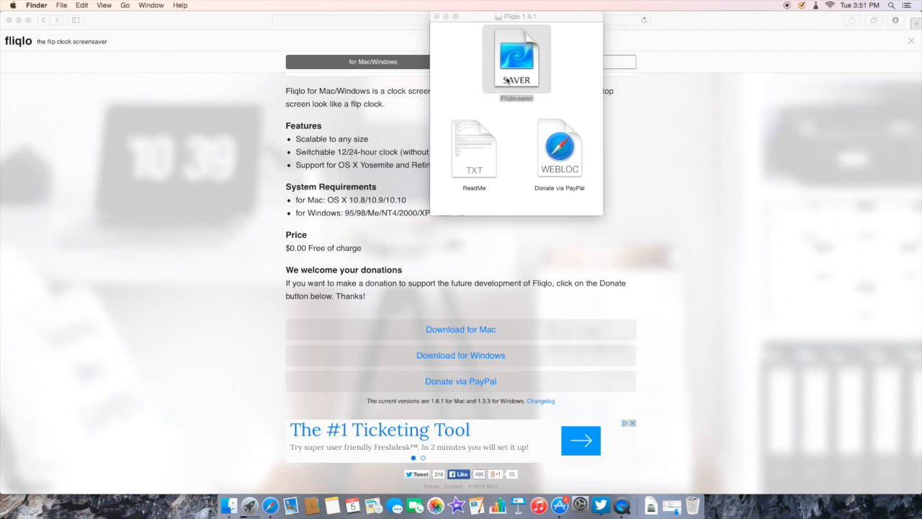
double_click(516, 61)
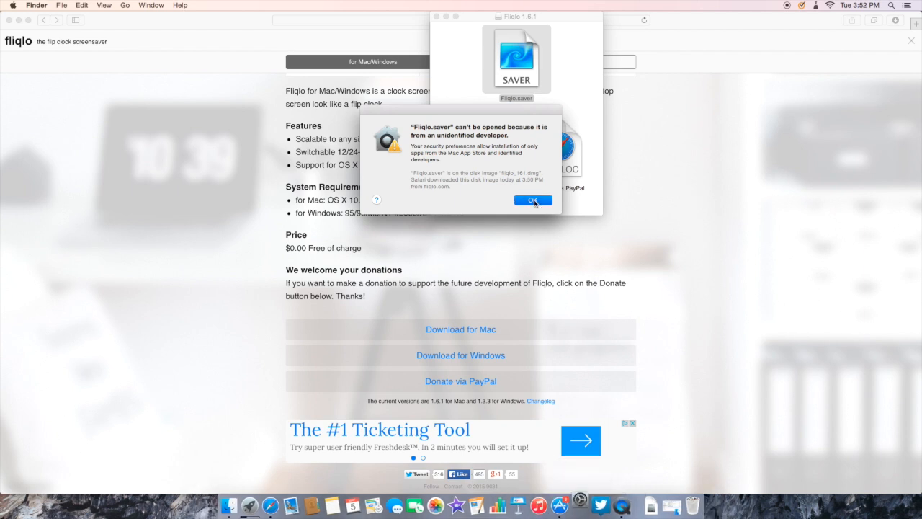
left_click(532, 200)
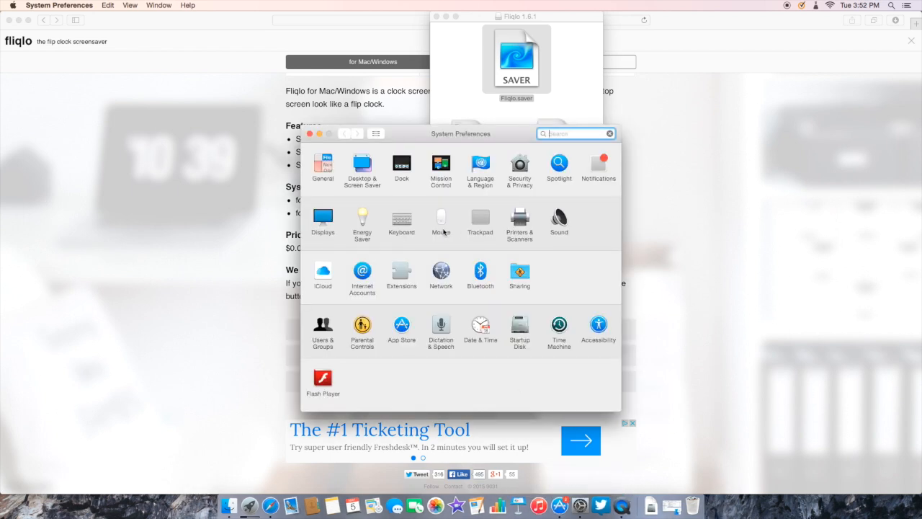
Step: Unlock Security & Privacy and set 'Allow apps downloaded from' to Anywhere
left_click(519, 165)
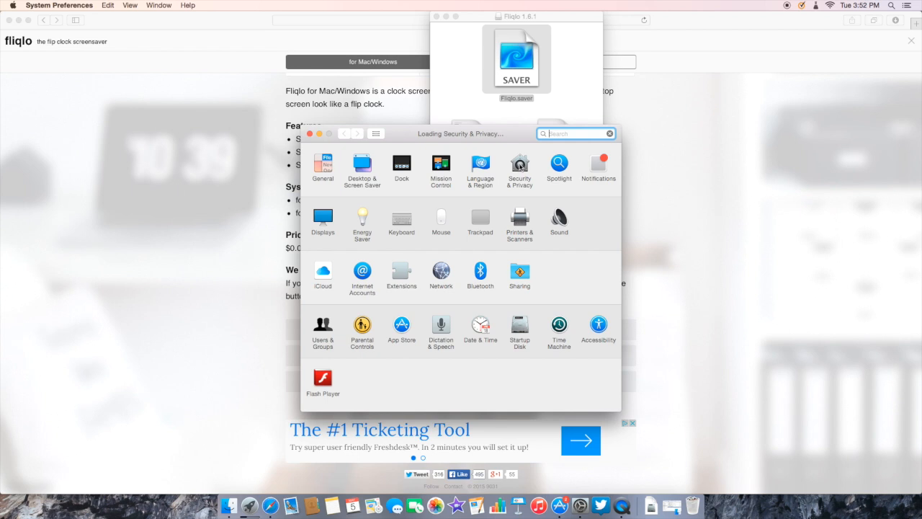
left_click(520, 164)
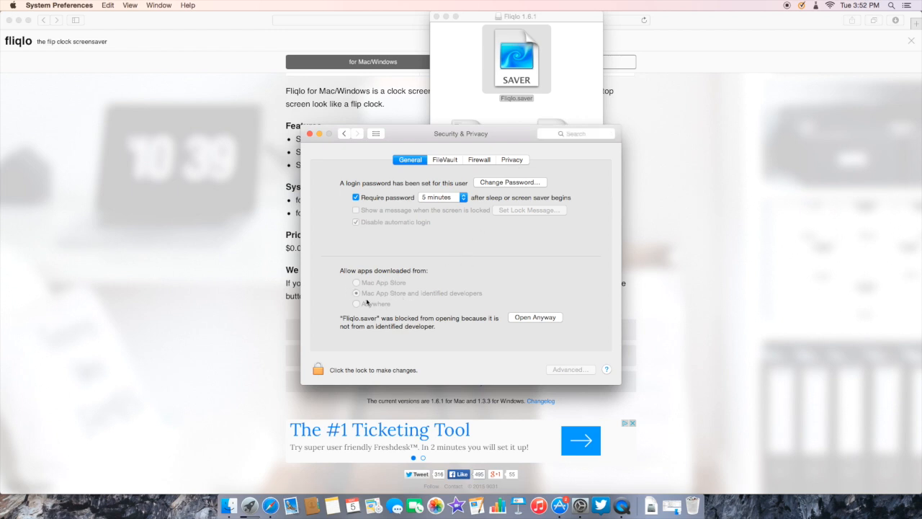
left_click(317, 369)
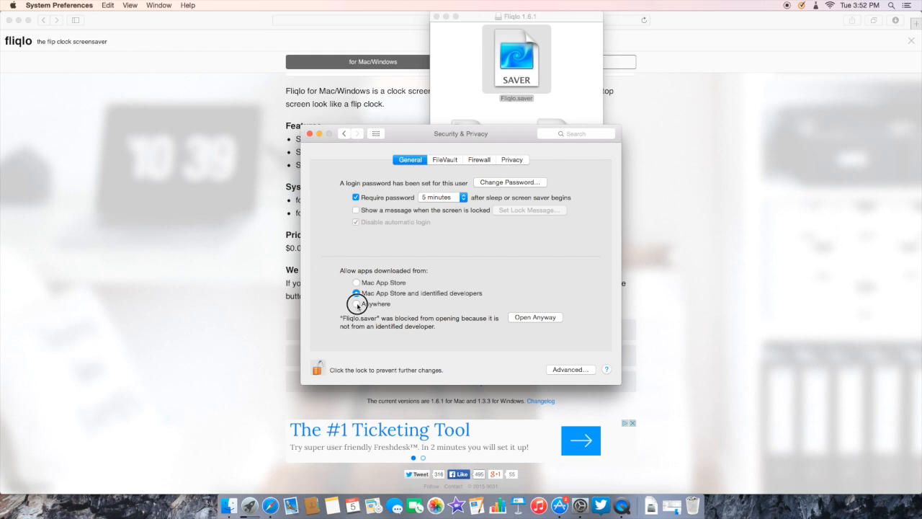
left_click(356, 303)
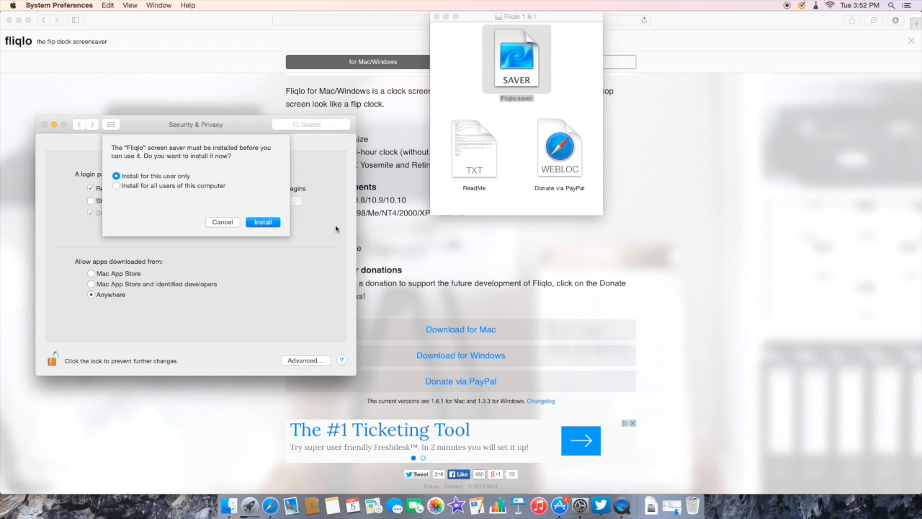
mouse_move(283, 243)
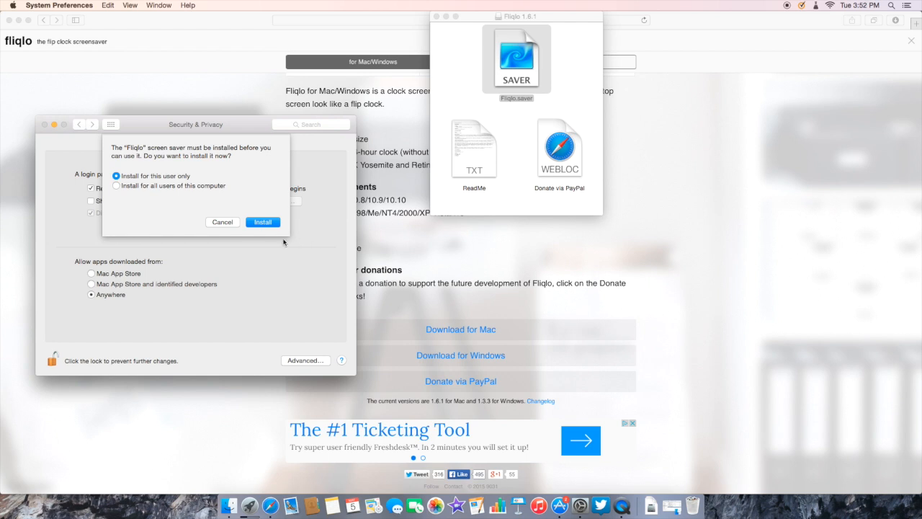
Step: Install the Fliqlo screen saver for this user only
left_click(263, 222)
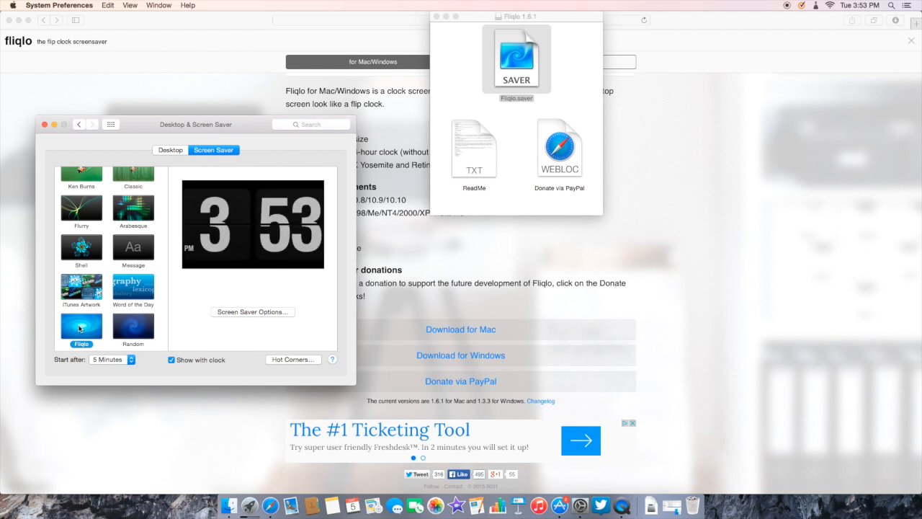
Step: Shrink the Fliqlo clock size slightly in Screen Saver Options and confirm with Done
left_click(252, 311)
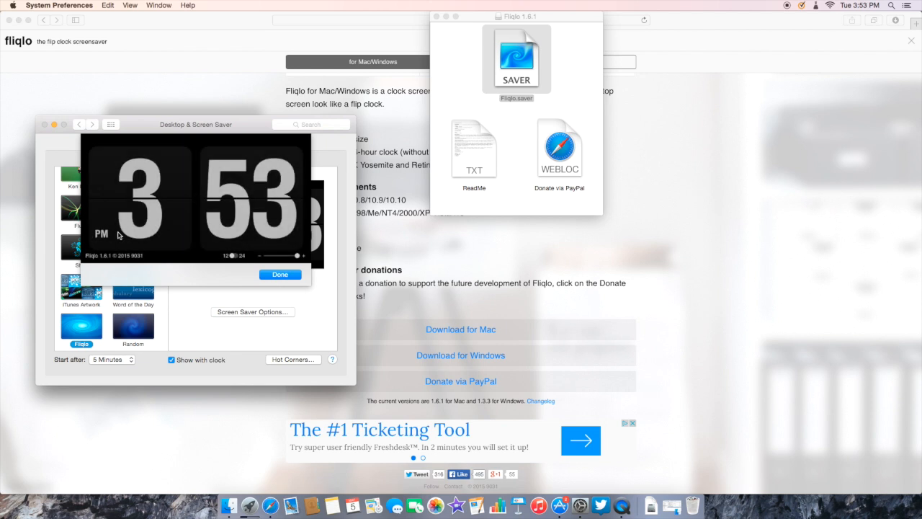
left_click_drag(296, 255, 256, 260)
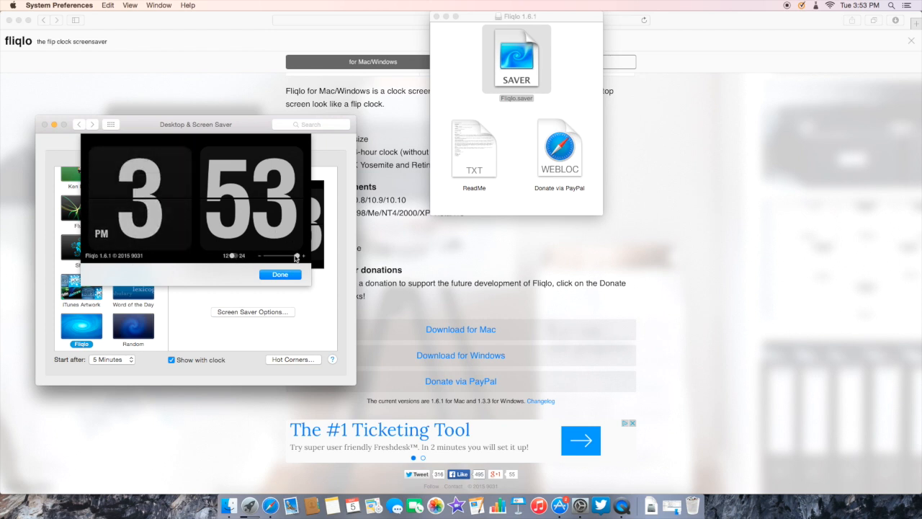
left_click_drag(296, 255, 286, 259)
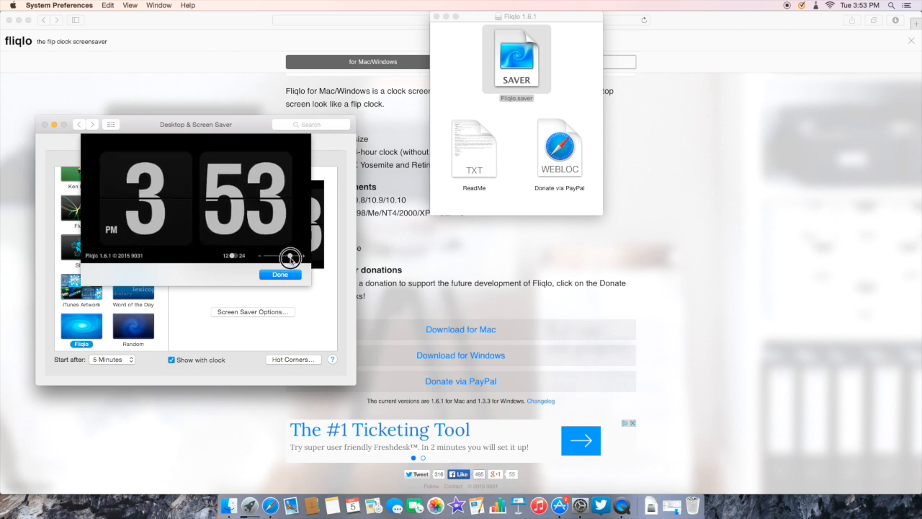
left_click(280, 274)
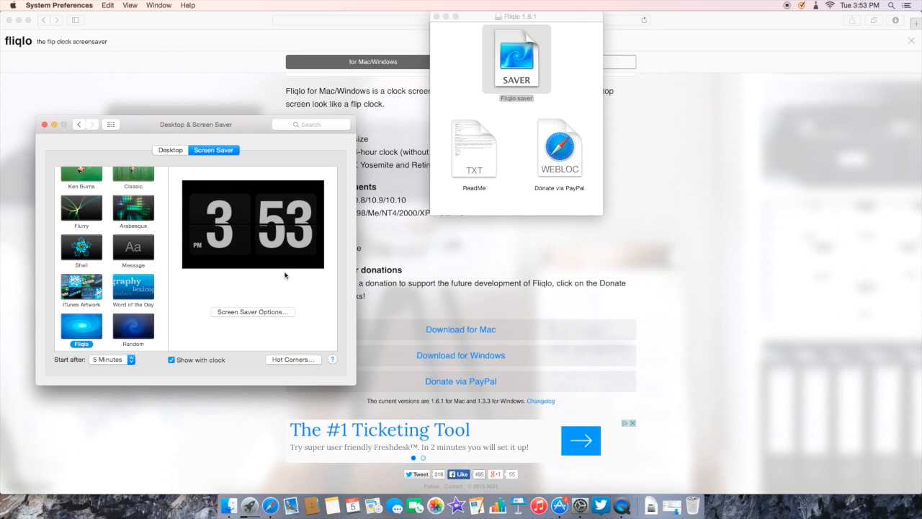